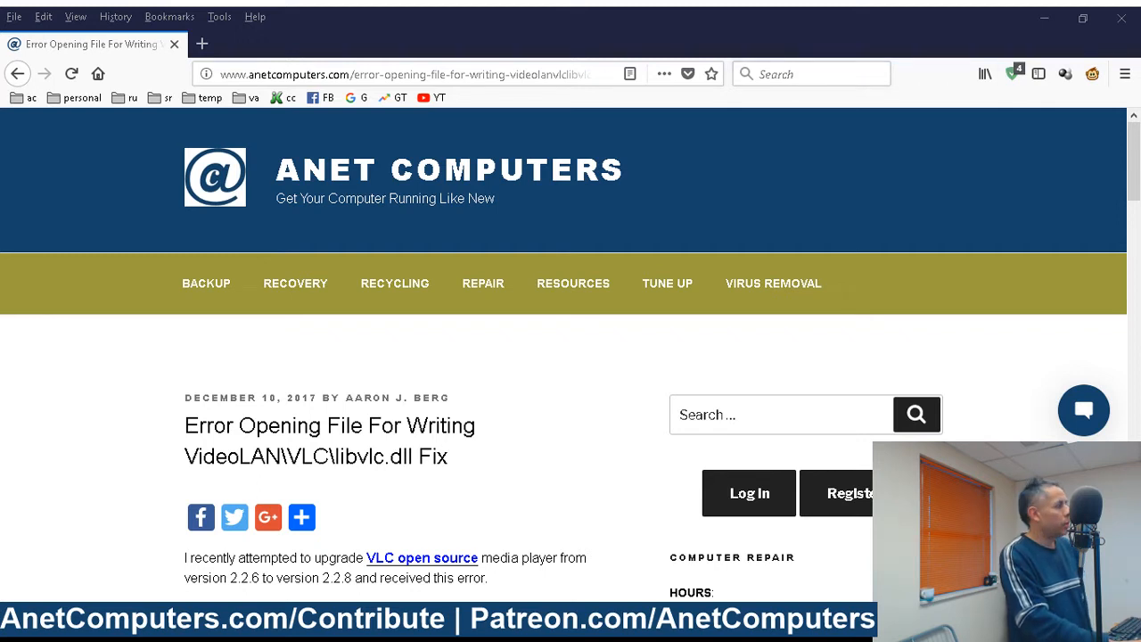
Step: Launch Task Manager from the taskbar's context menu over the VLC error article
scroll("down", 3)
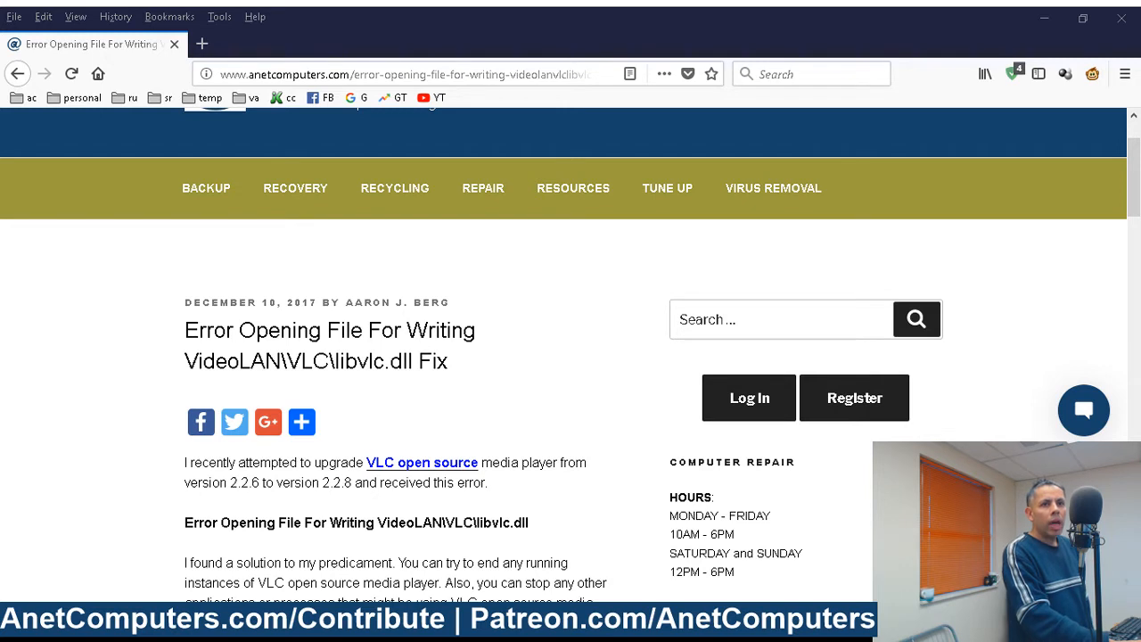
scroll("down", 3)
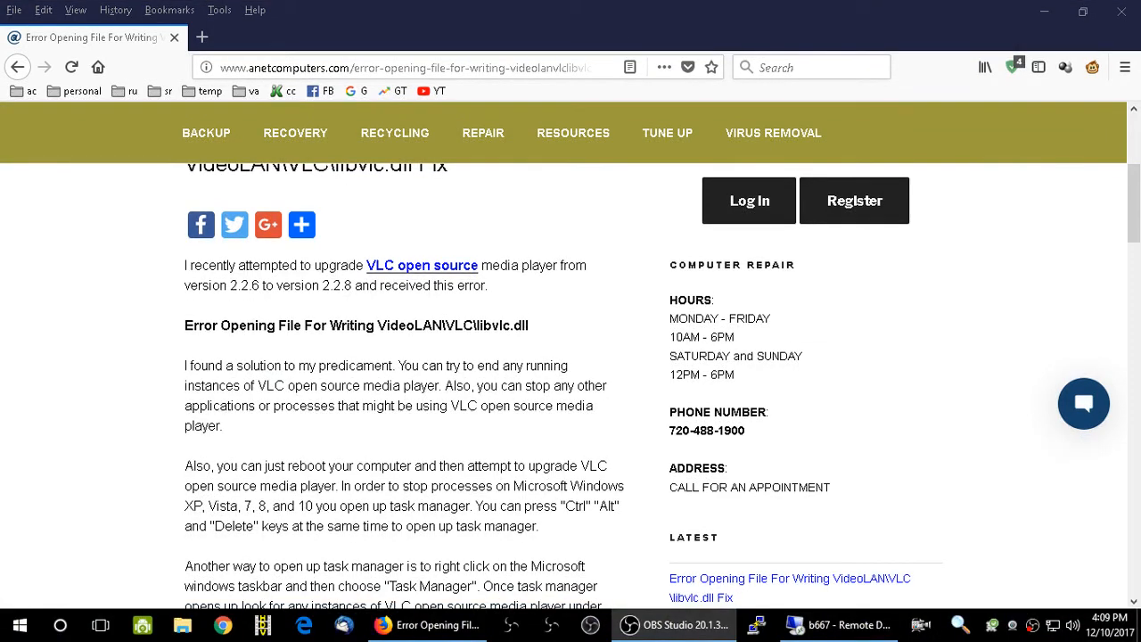
mouse_move(884, 393)
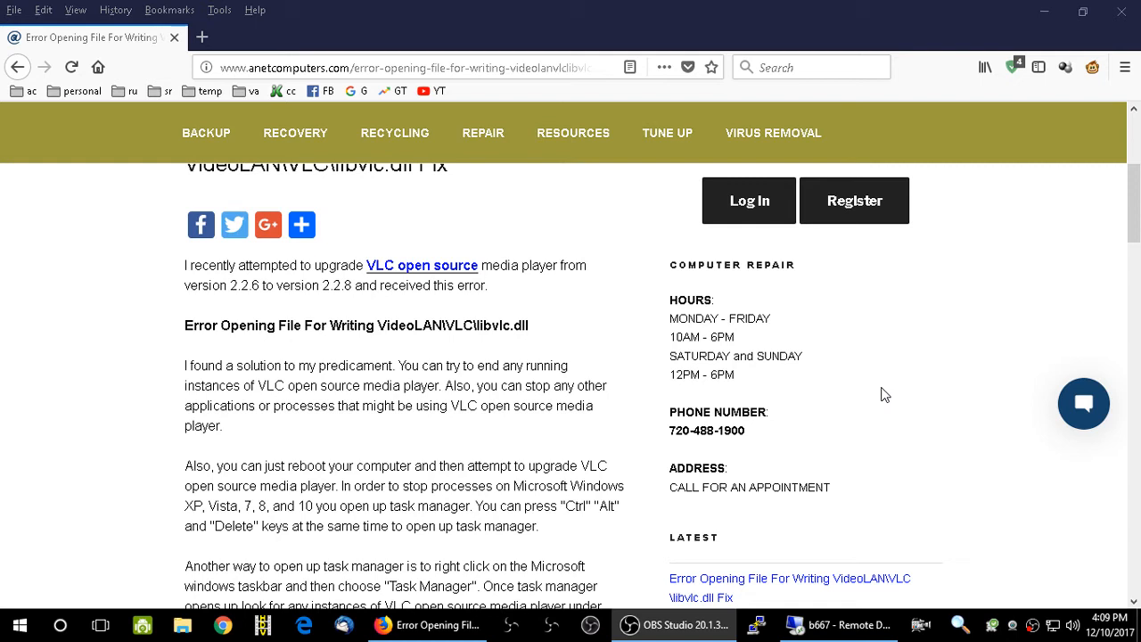
mouse_move(674, 624)
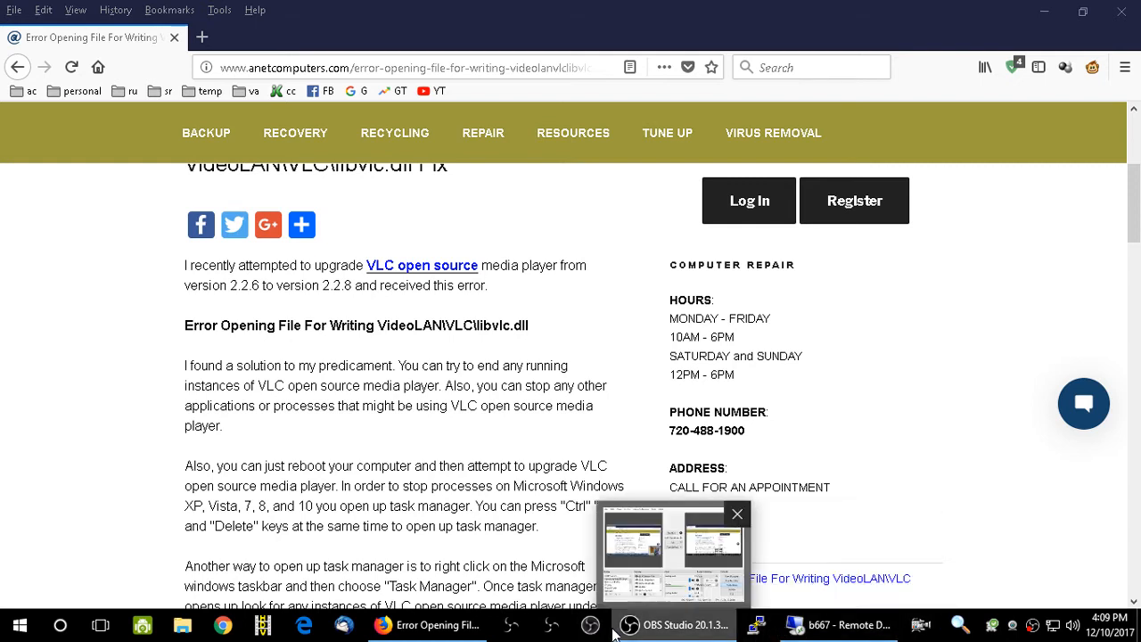
mouse_move(611, 624)
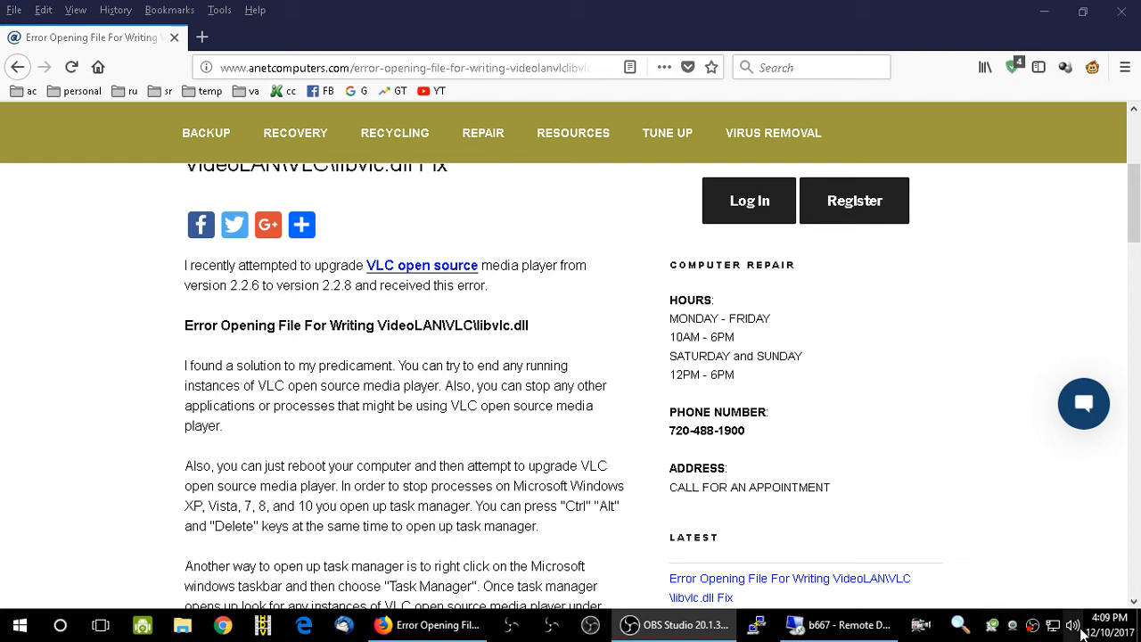
right_click(1079, 624)
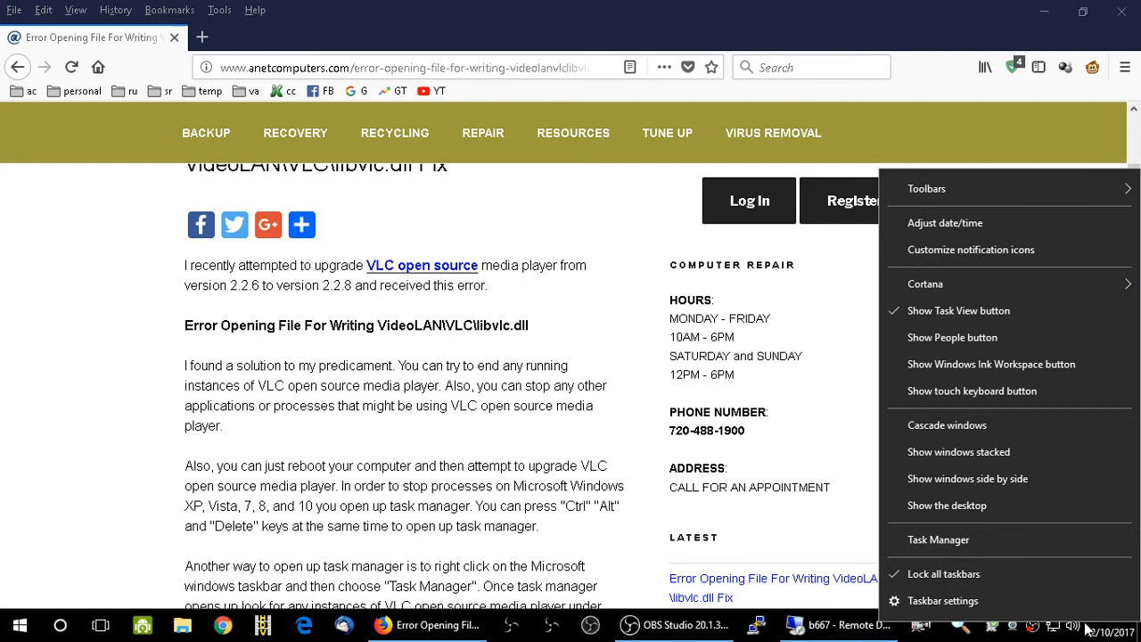
mouse_move(937, 538)
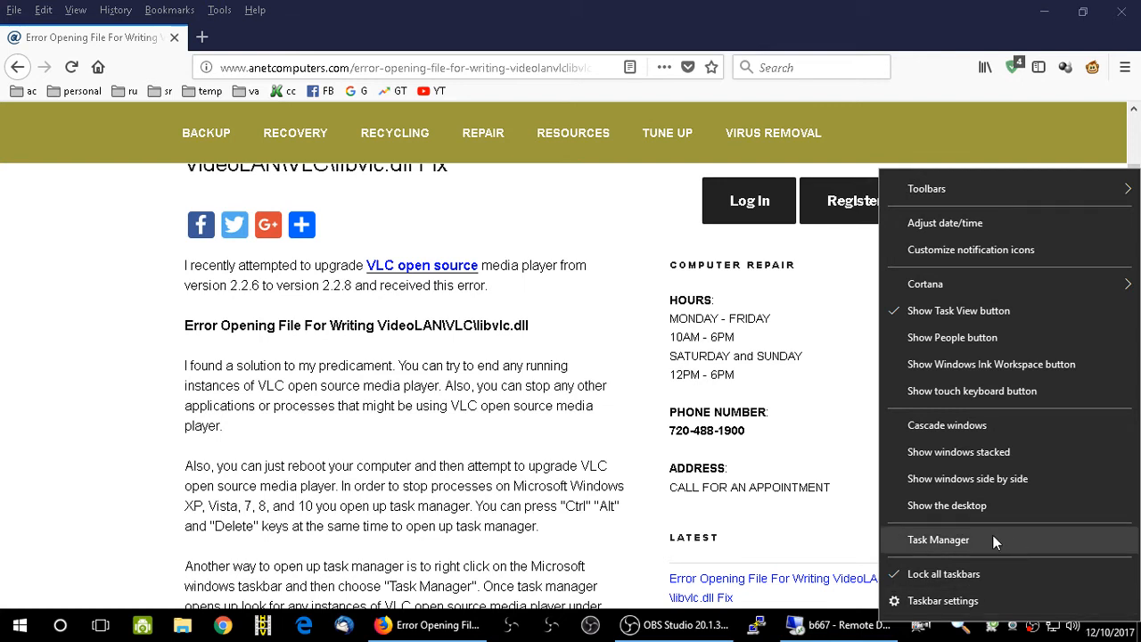
mouse_move(984, 546)
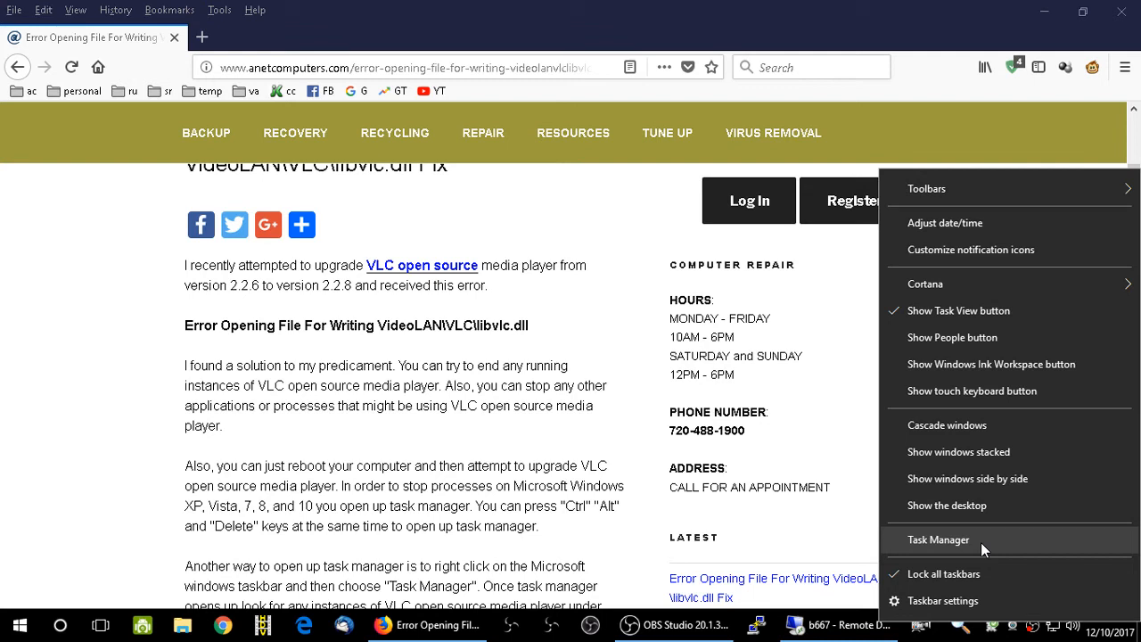
left_click(938, 538)
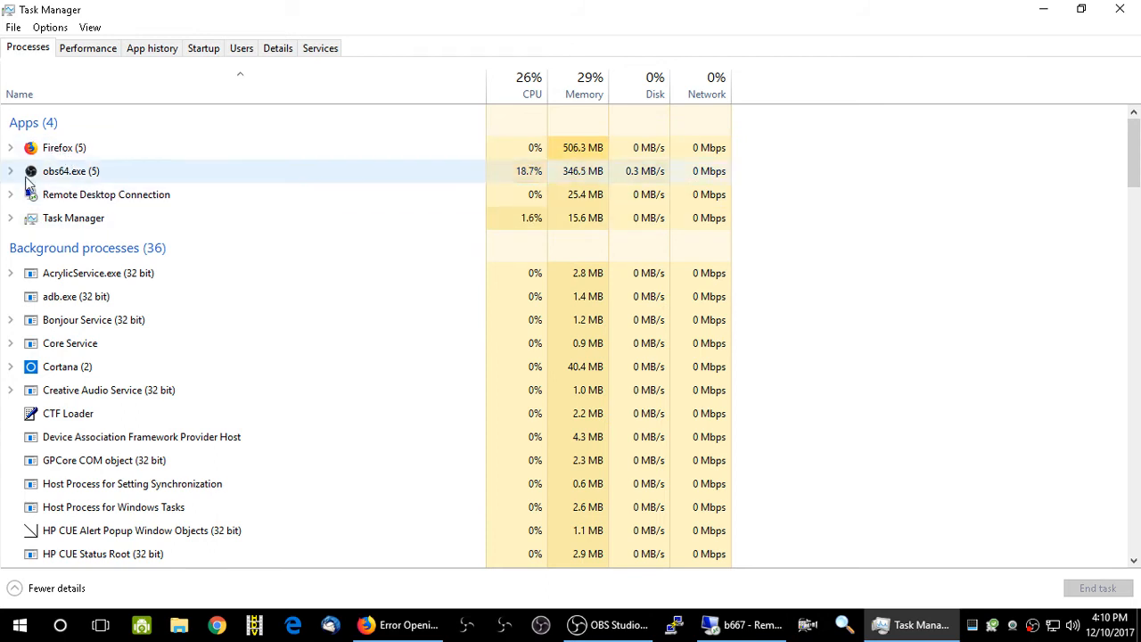
Step: Select a process in the Processes list and bring up its actions
left_click(107, 195)
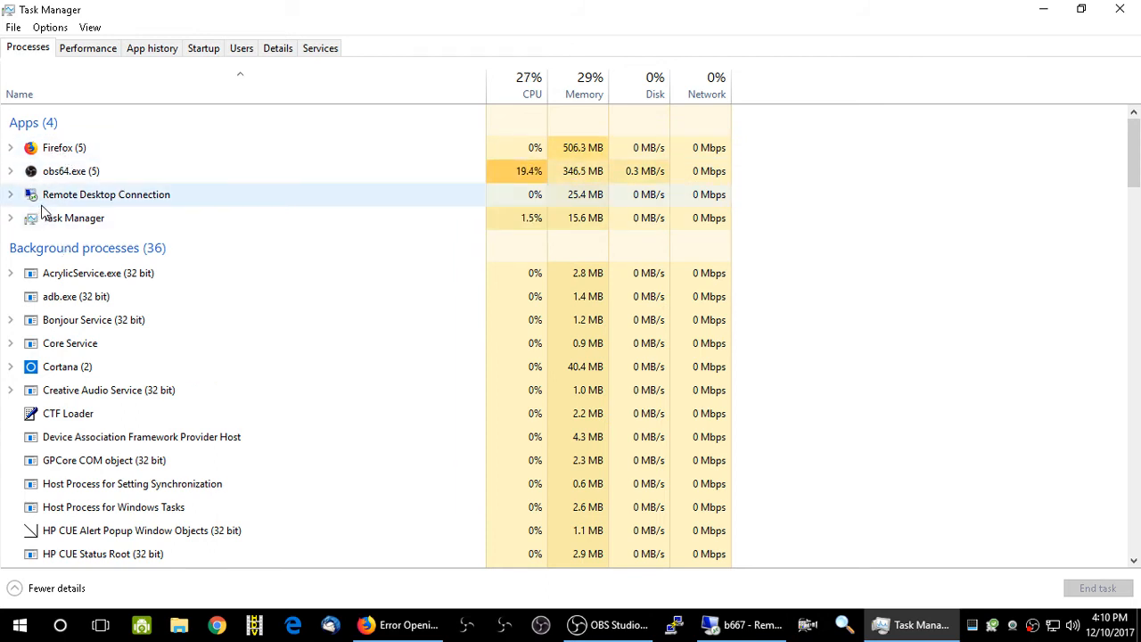
right_click(107, 194)
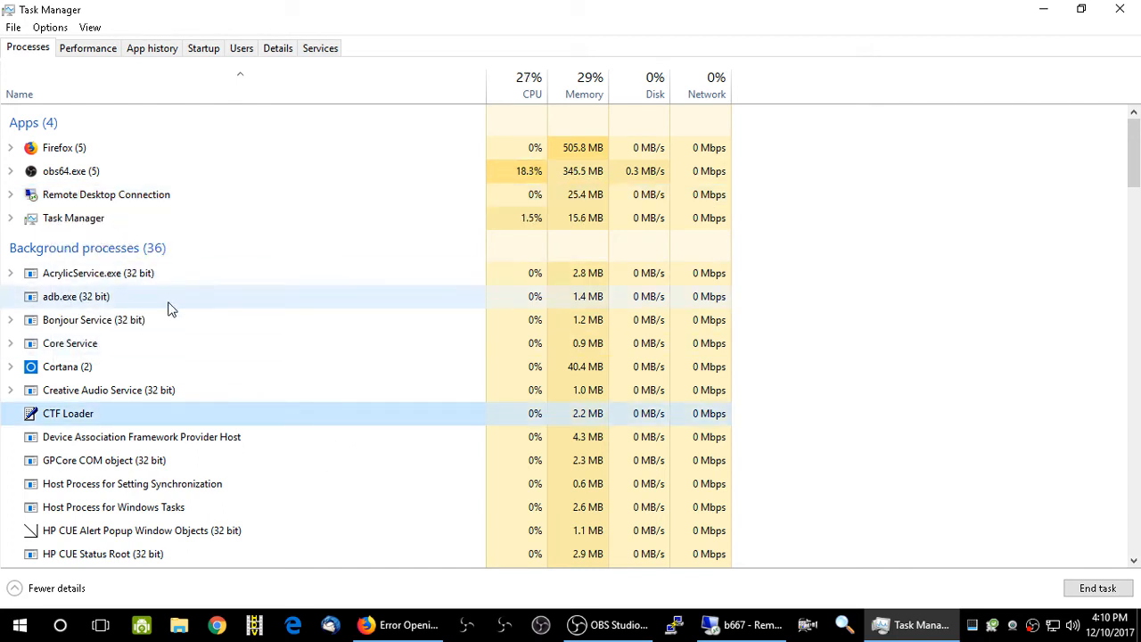
mouse_move(170, 319)
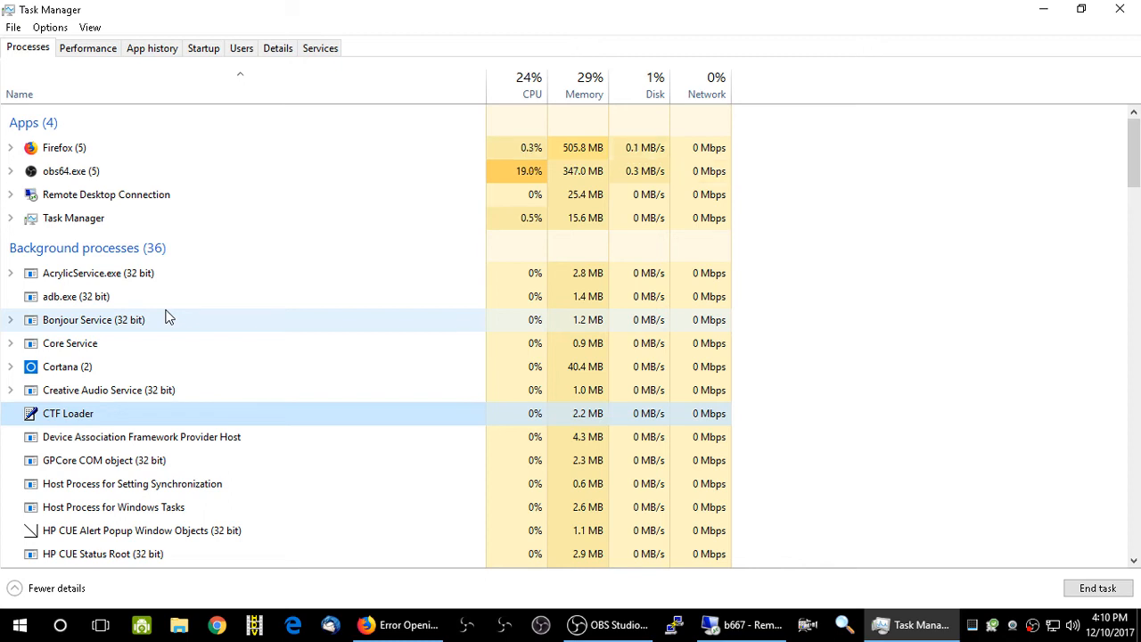
mouse_move(398, 624)
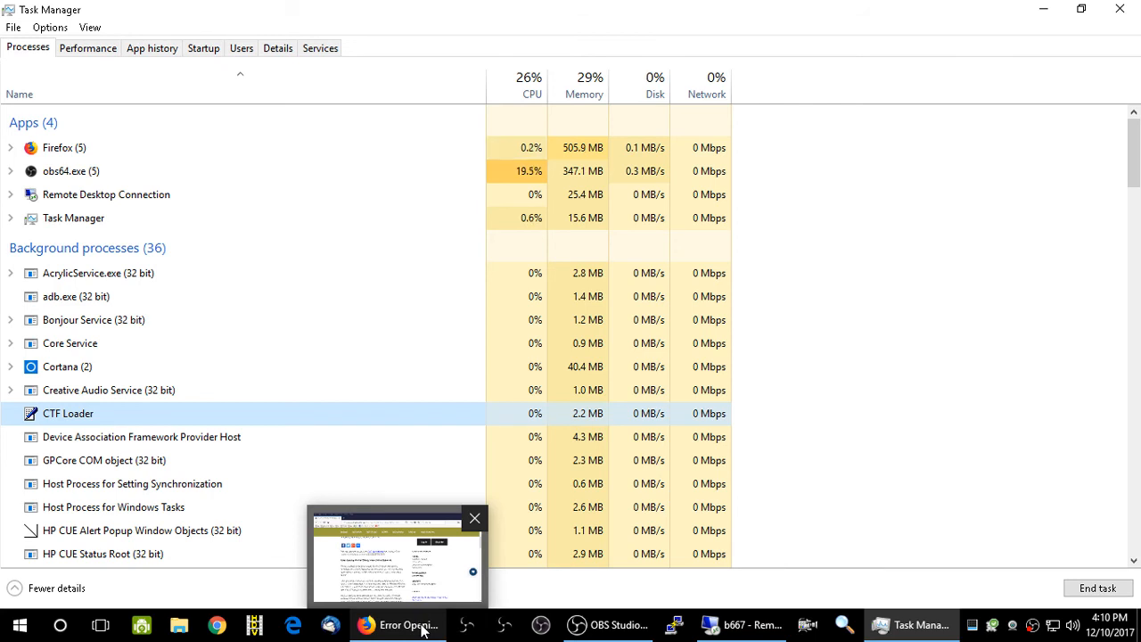
Step: Bring the Firefox VLC libvlc.dll error article back to the front
left_click(397, 623)
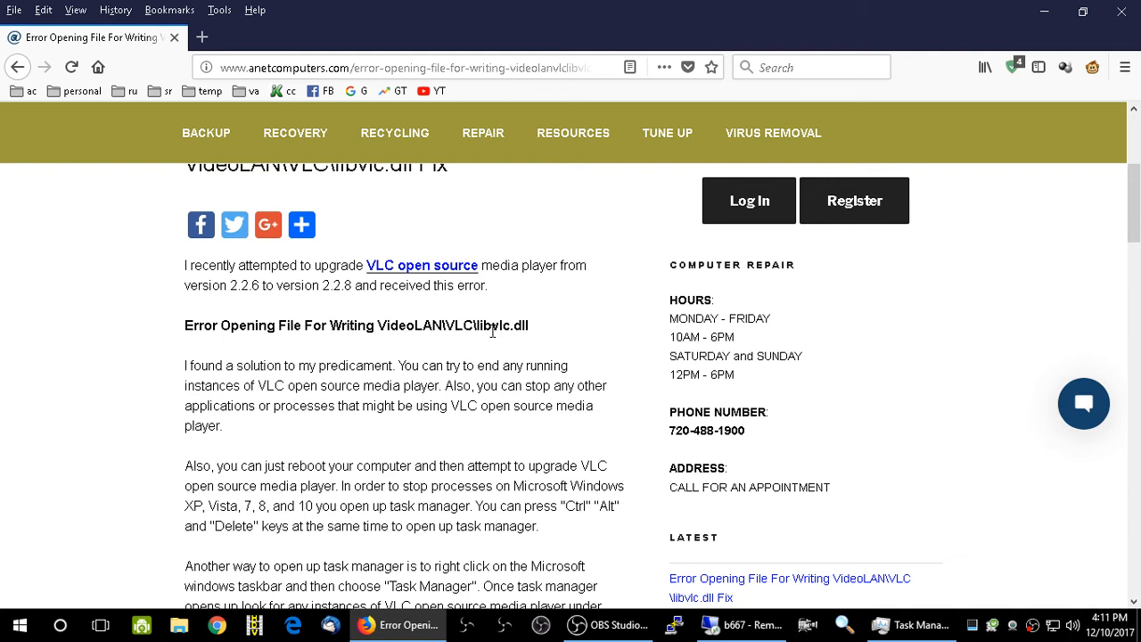
mouse_move(410, 333)
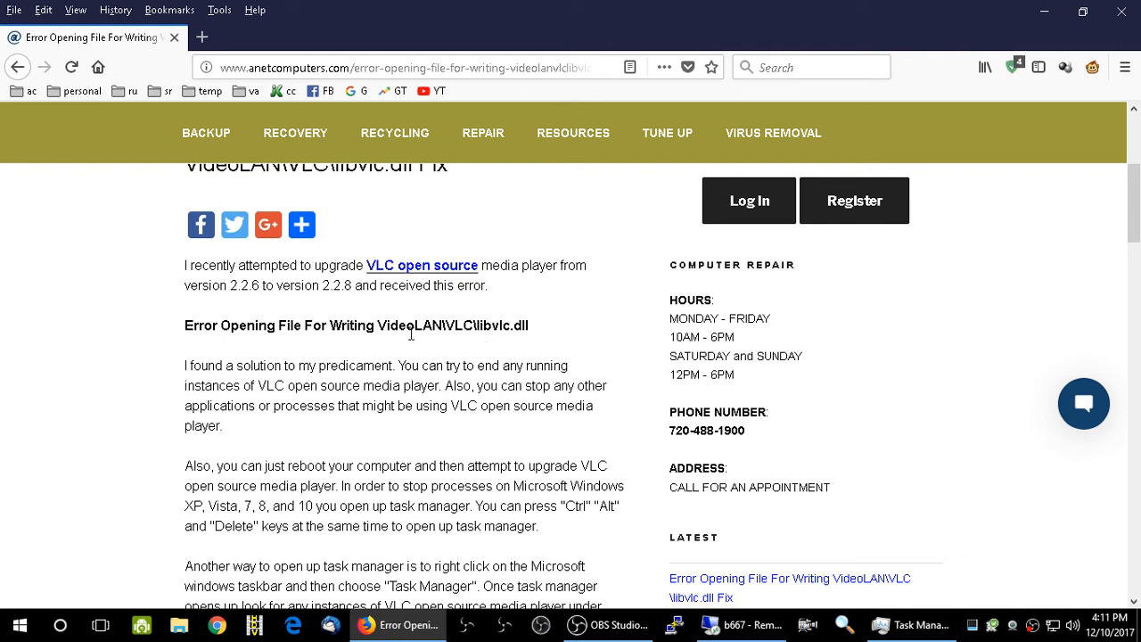
mouse_move(435, 324)
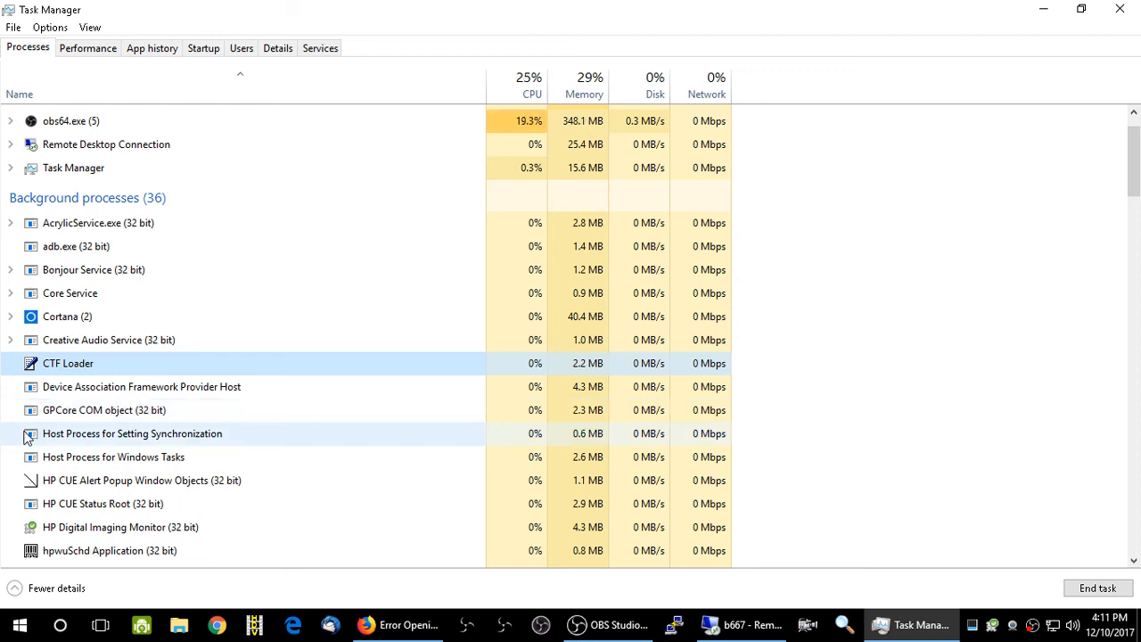
Step: Show End task among the actions for the CTF Loader background process
right_click(68, 364)
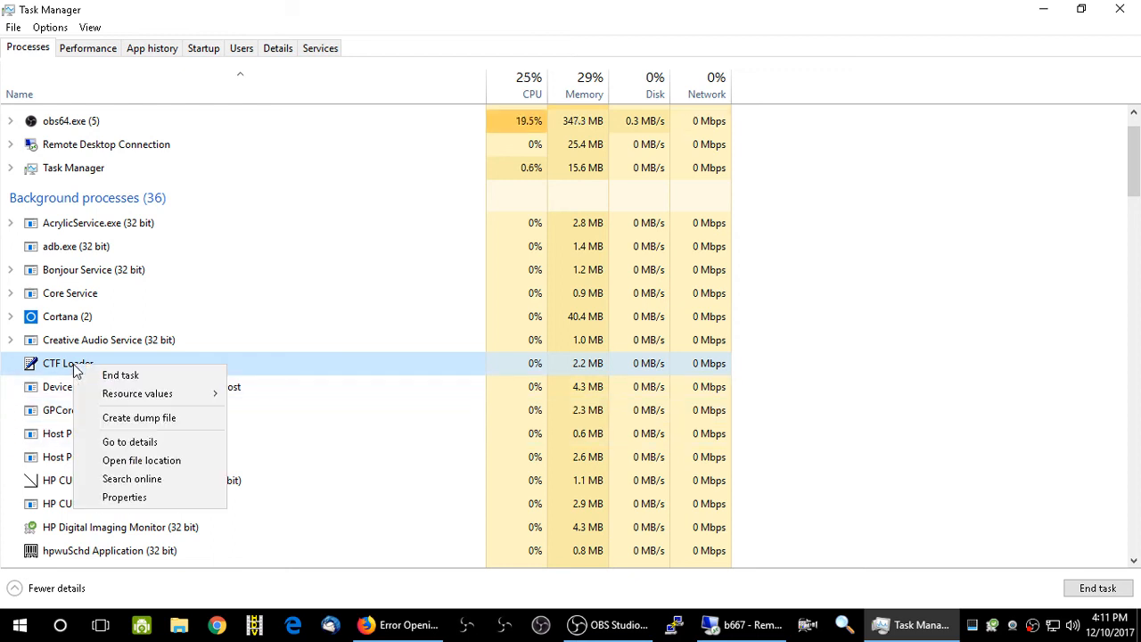
mouse_move(121, 374)
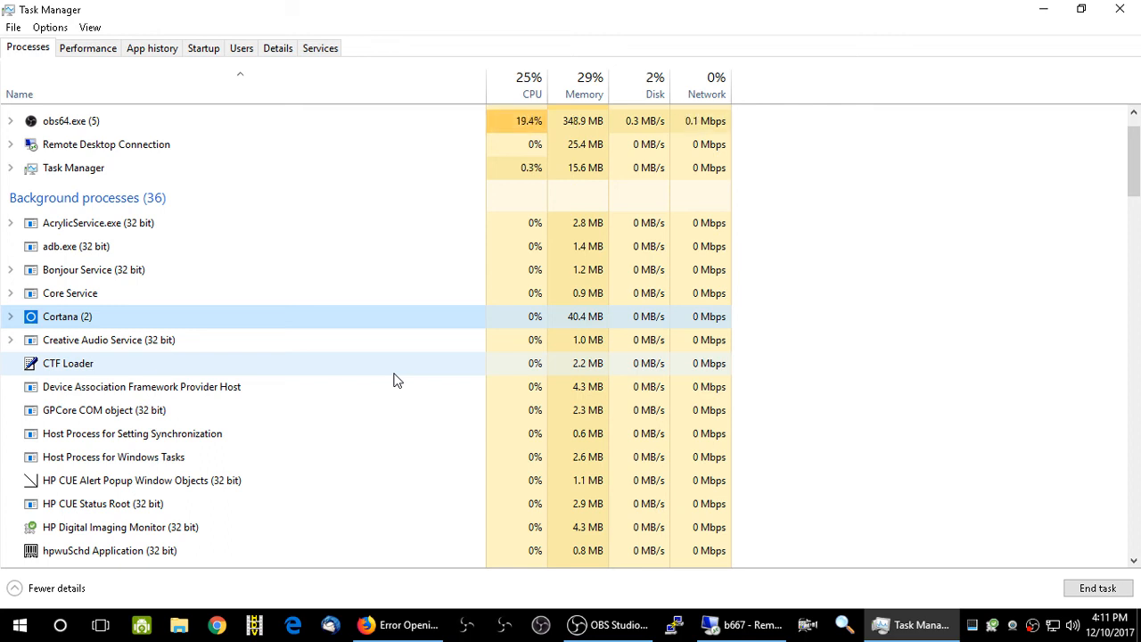
mouse_move(92, 299)
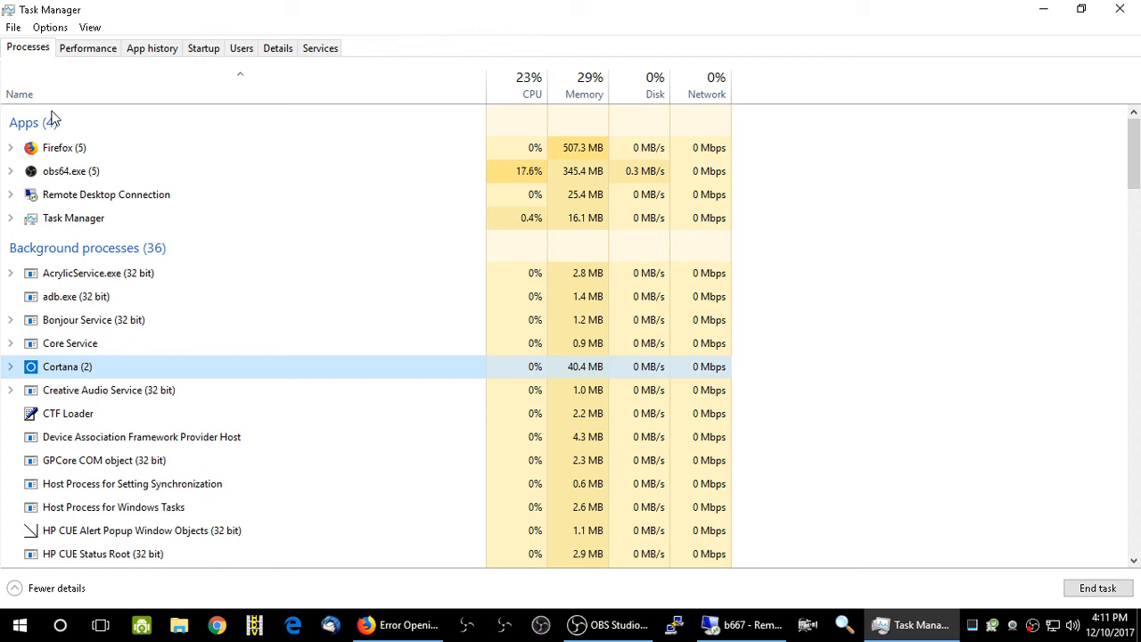
mouse_move(737, 250)
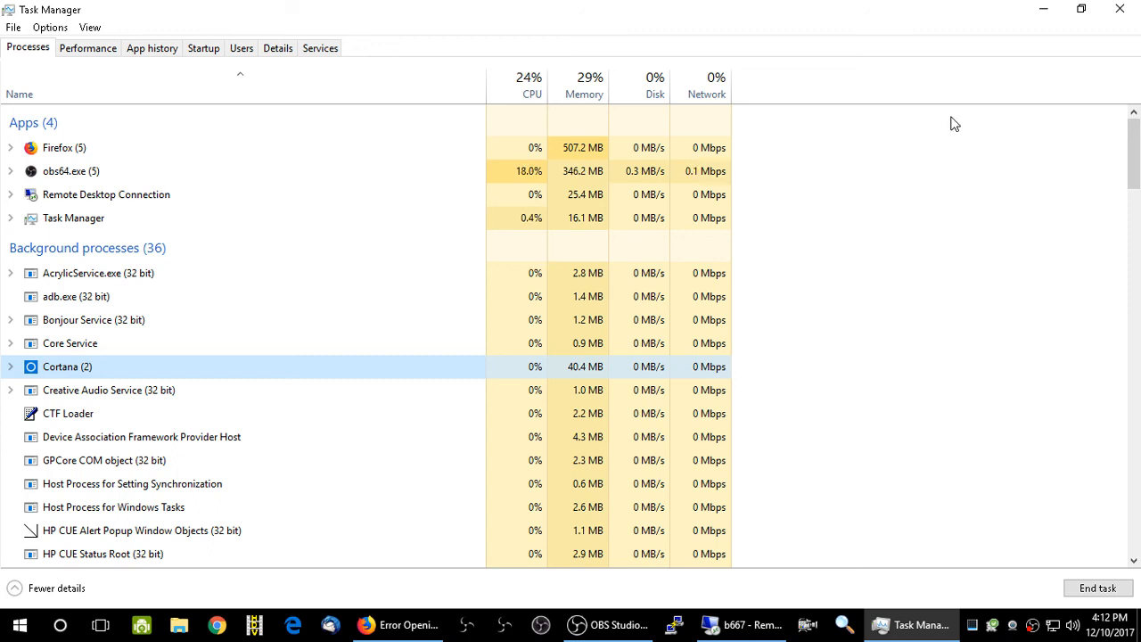
mouse_move(1120, 8)
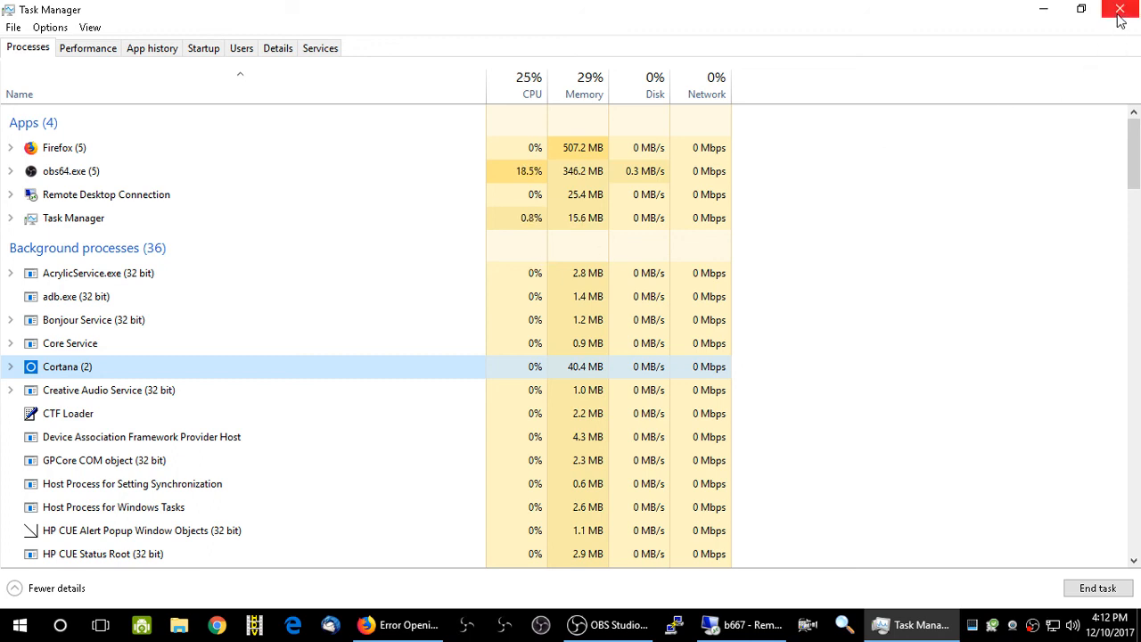